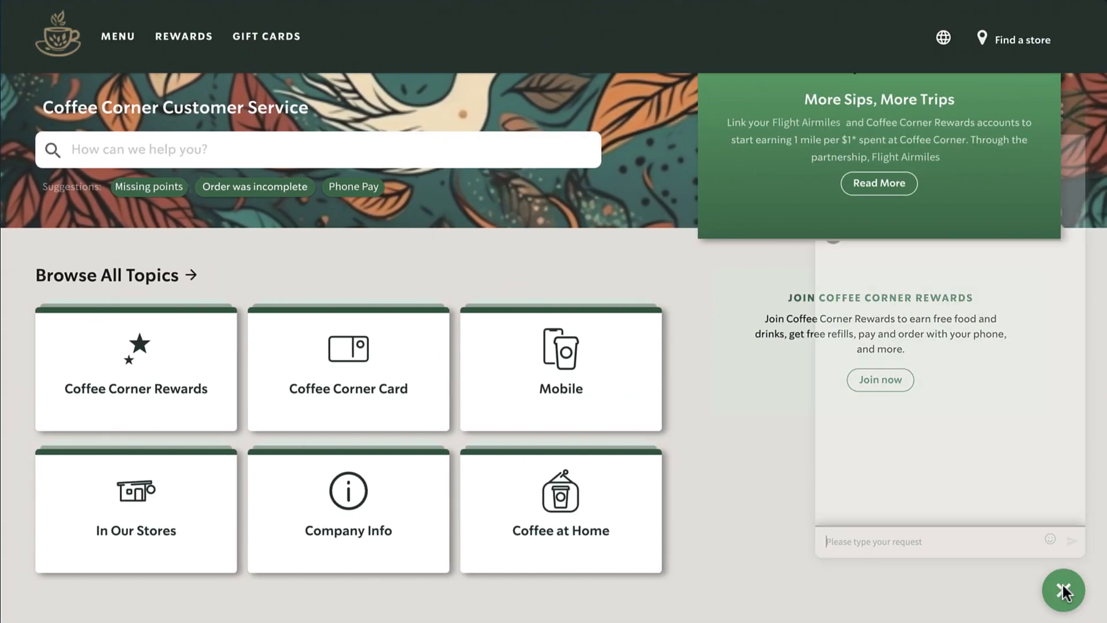
Ask the support chatbot what to do about a caramel macchiato ordered from the wrong store.
click(1065, 591)
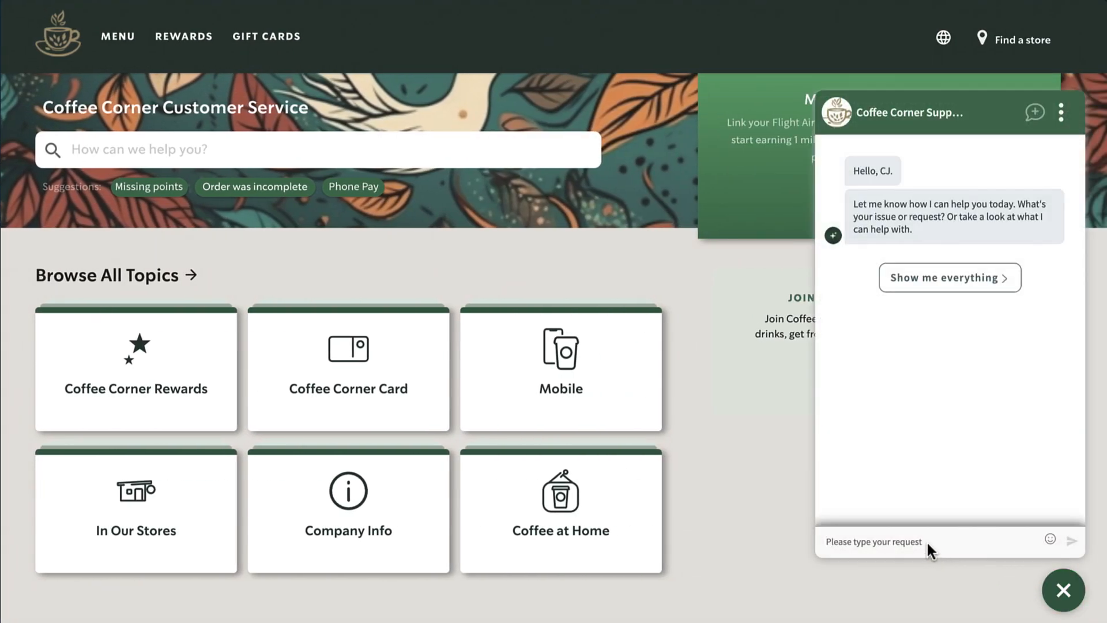
text(Hi, I accidentally ordered my caramel macchiato from the wrong store. What should I do?)
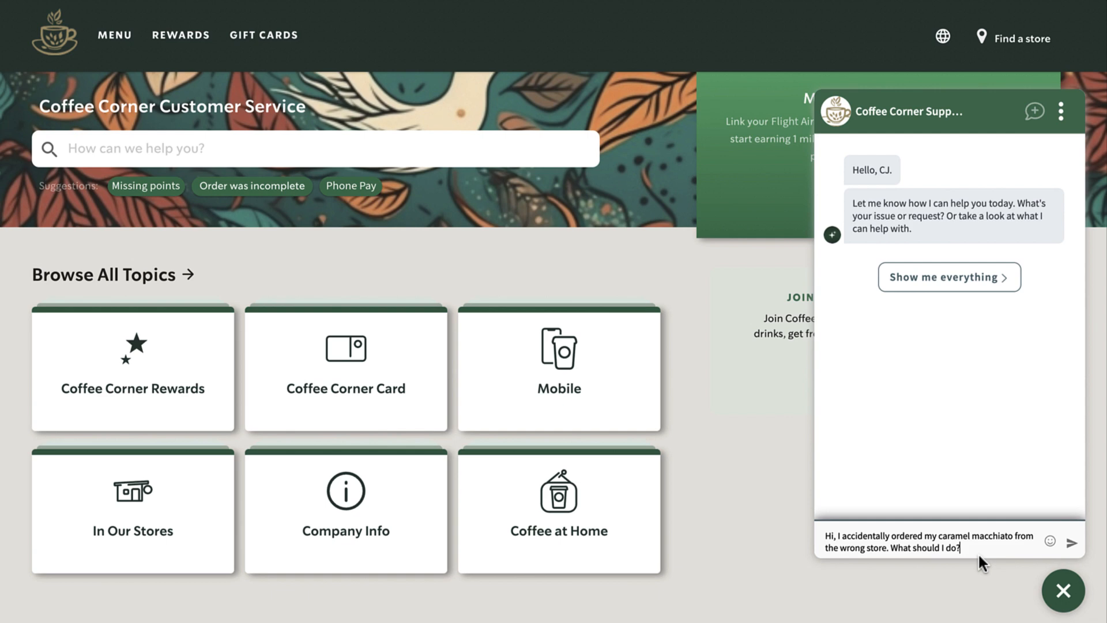
click(1073, 541)
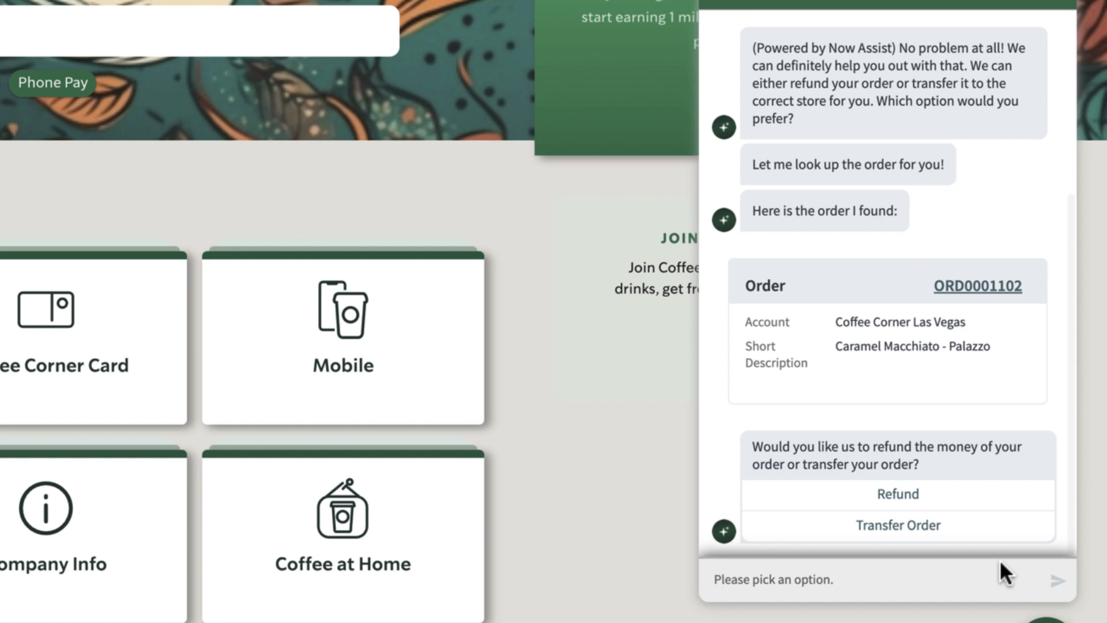
Choose Transfer Order for ORD0001102 and select The Hotel Theatre as the new shop.
click(898, 525)
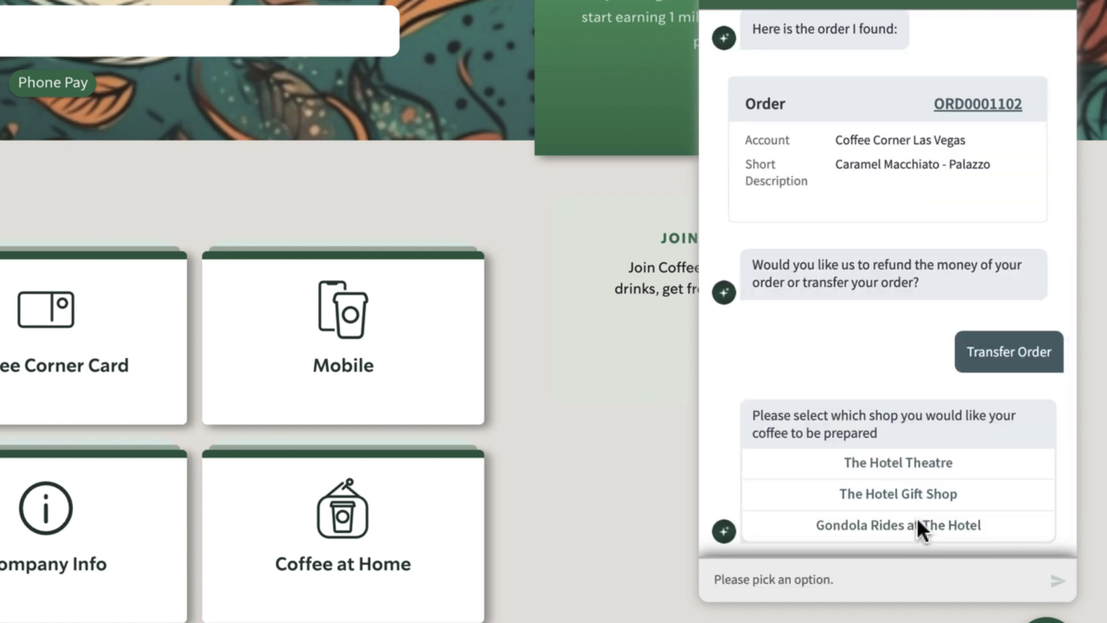
click(897, 463)
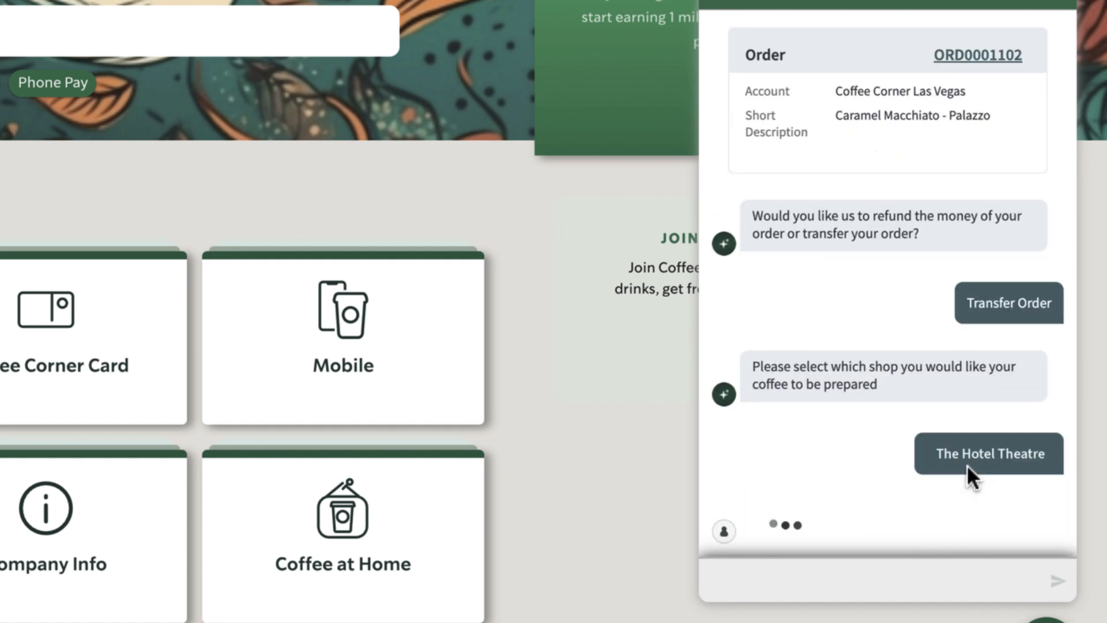
click(988, 453)
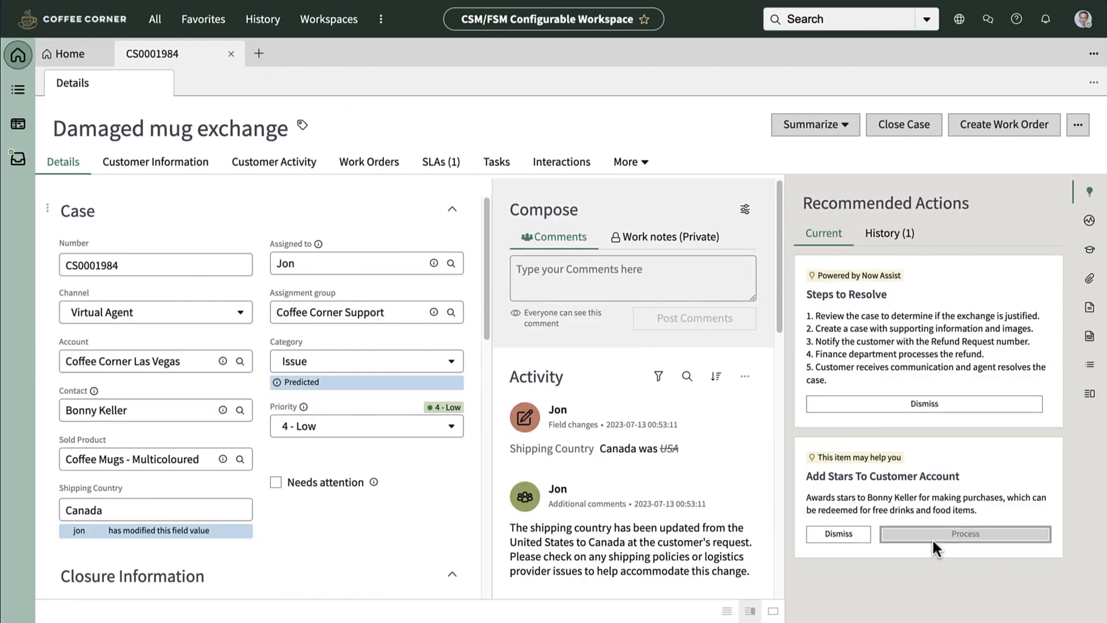
click(965, 534)
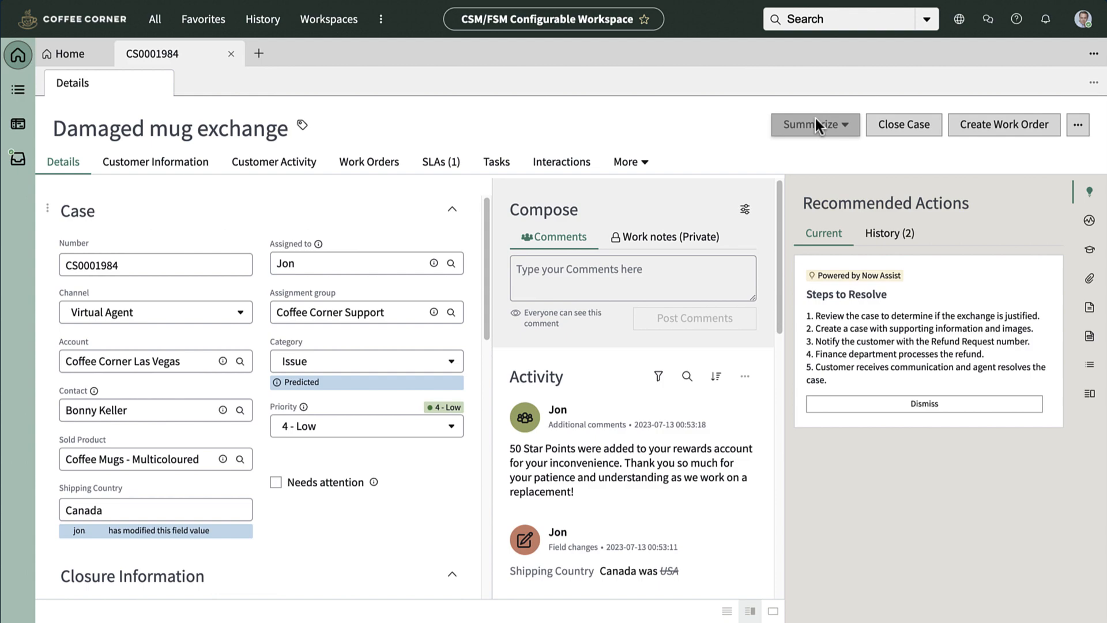